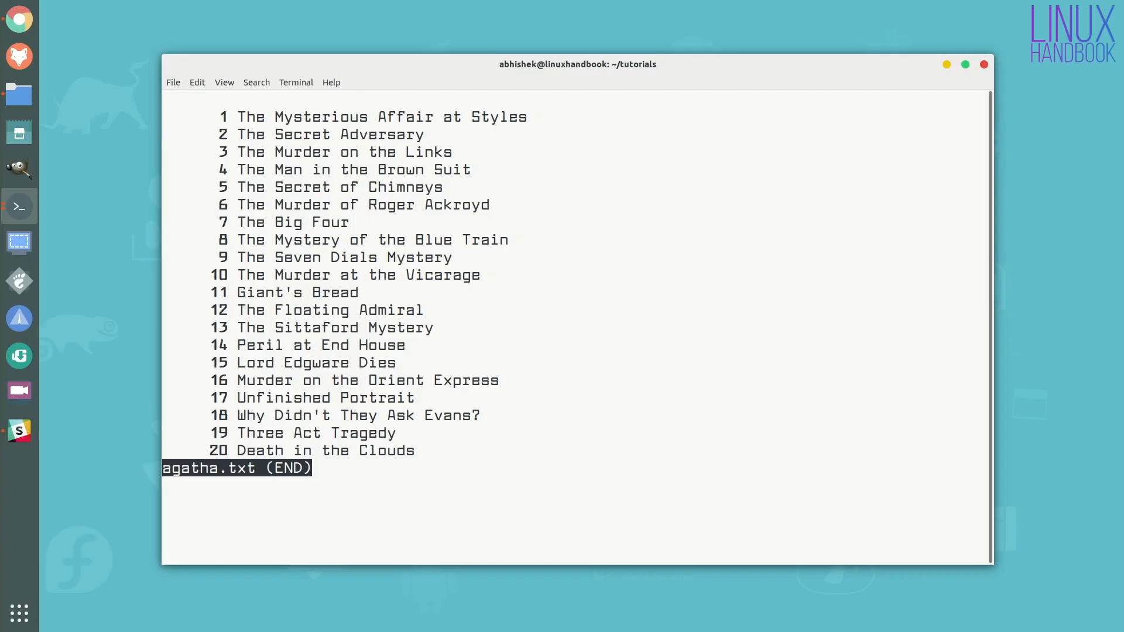
Quit the less view of agatha.txt to return to the prompt
key("q")
type("wc")
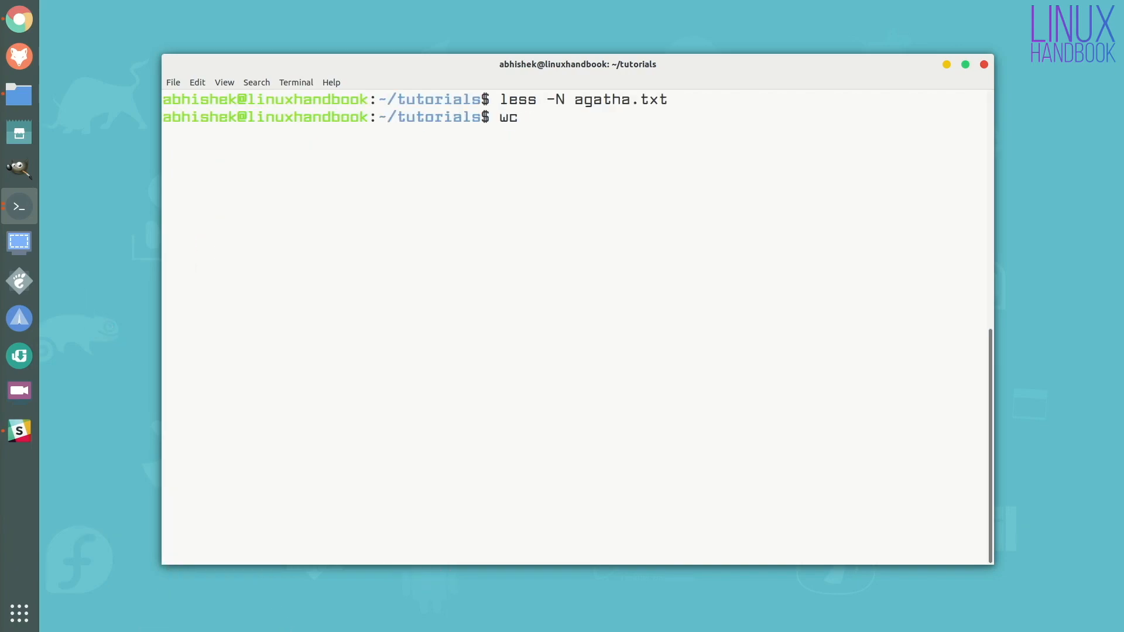
Run wc agatha.txt showing 20 80 456, highlight the counts, then wc -l for 20 lines
type("agatha.txt")
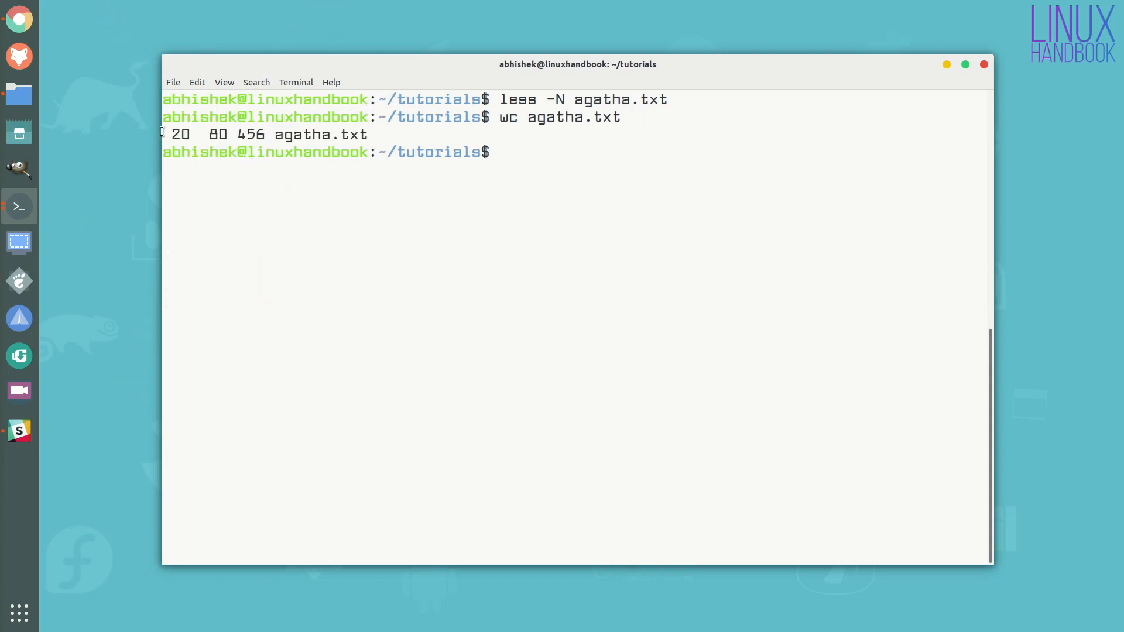
double_click(181, 133)
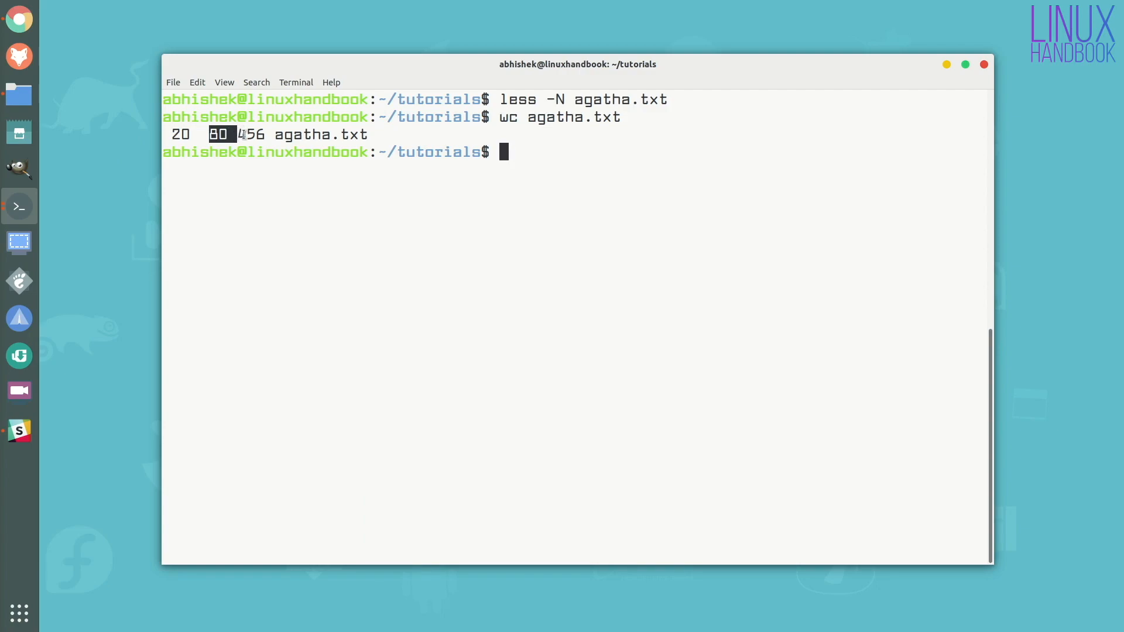
double_click(252, 135)
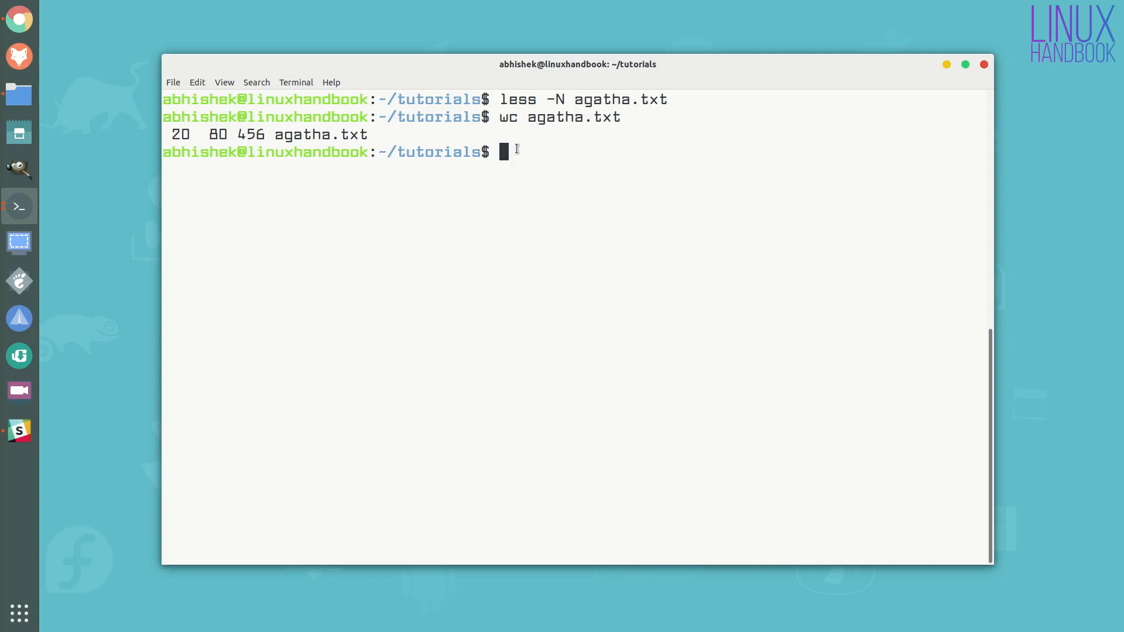
type("wc -l agatha.txt")
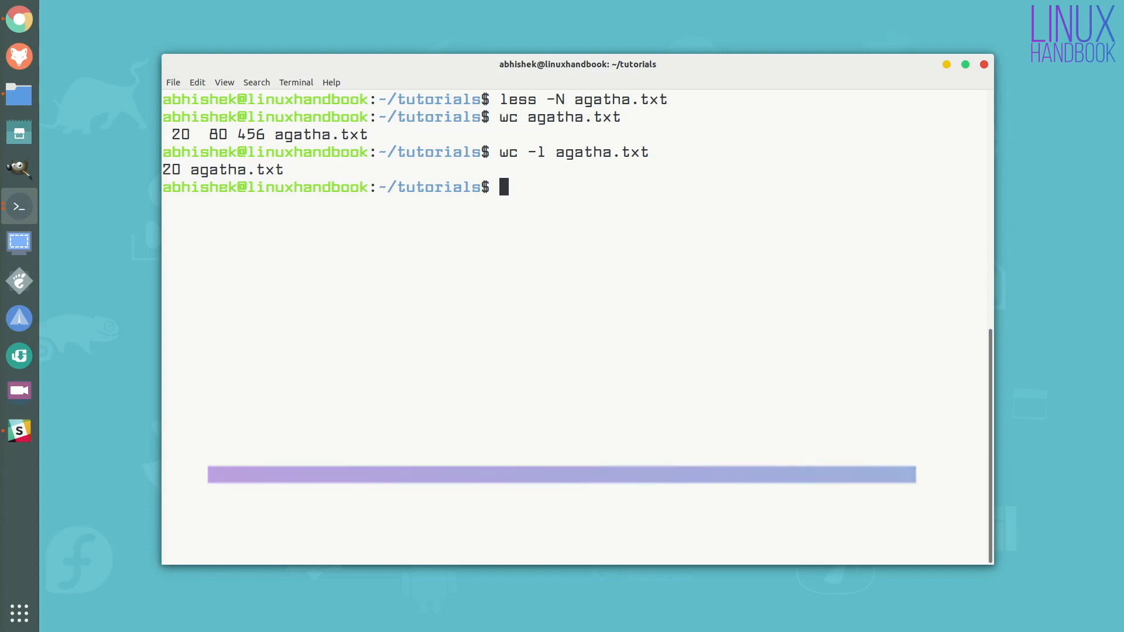
Run wc -w, wc -m and wc -c on agatha.txt, giving 80 words, 456 characters, 456 bytes
type("wc -w")
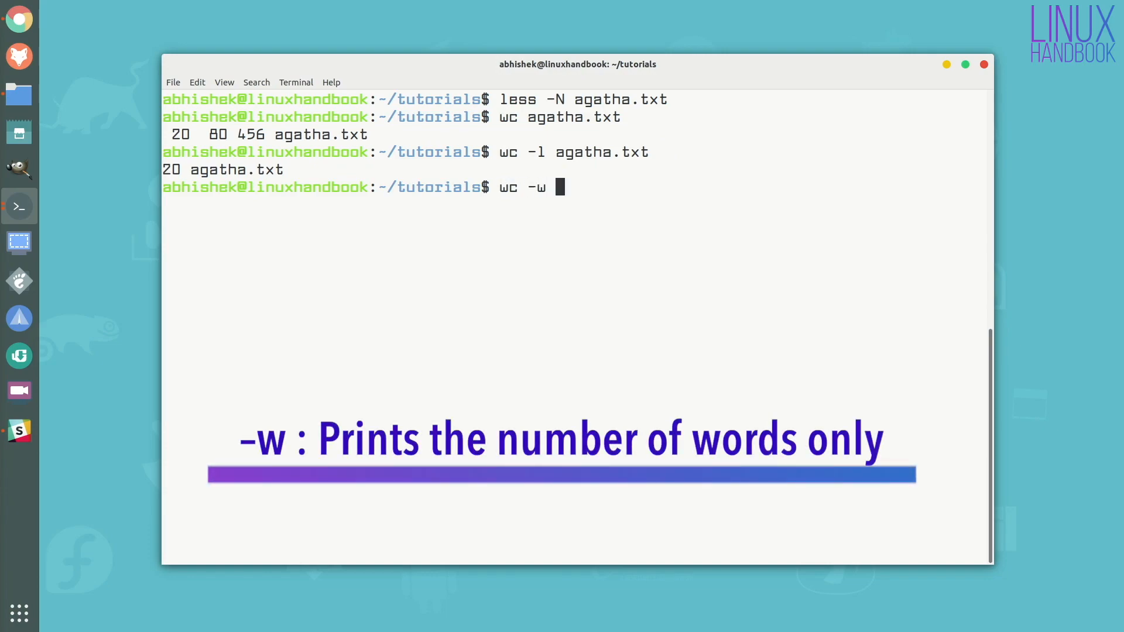
type("agatha.txt")
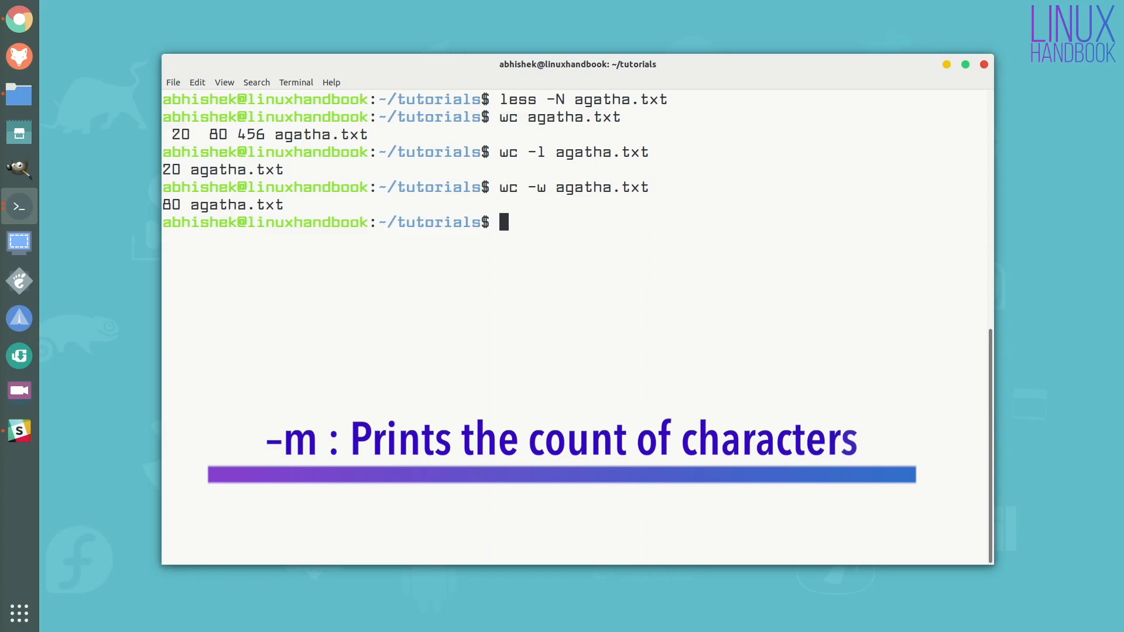
type("wc -m agatha.txt")
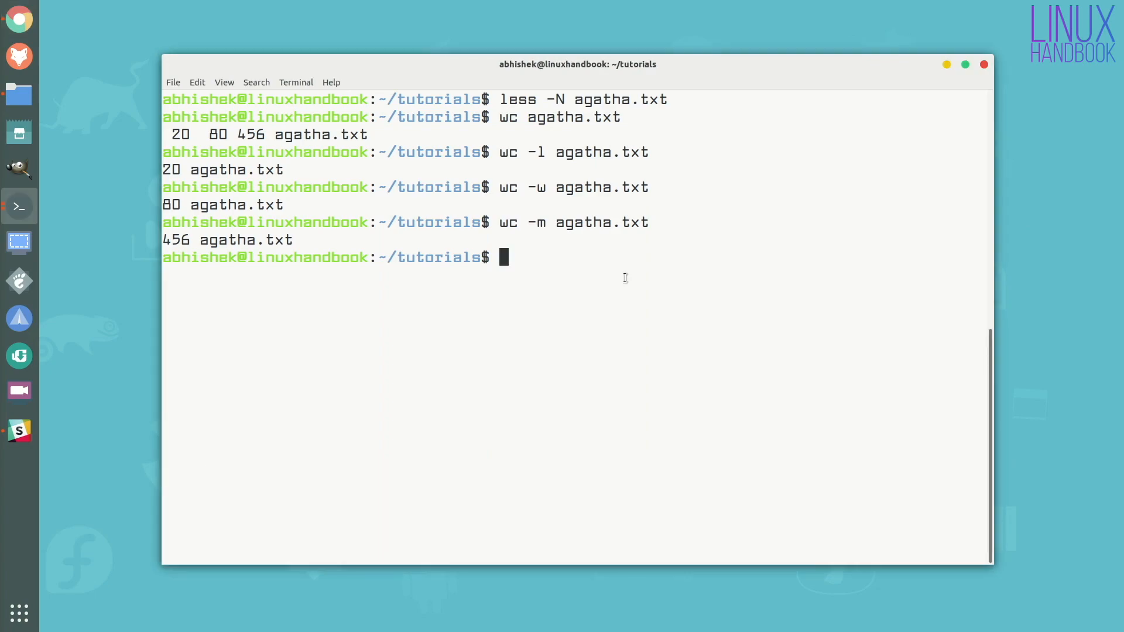
type("wc")
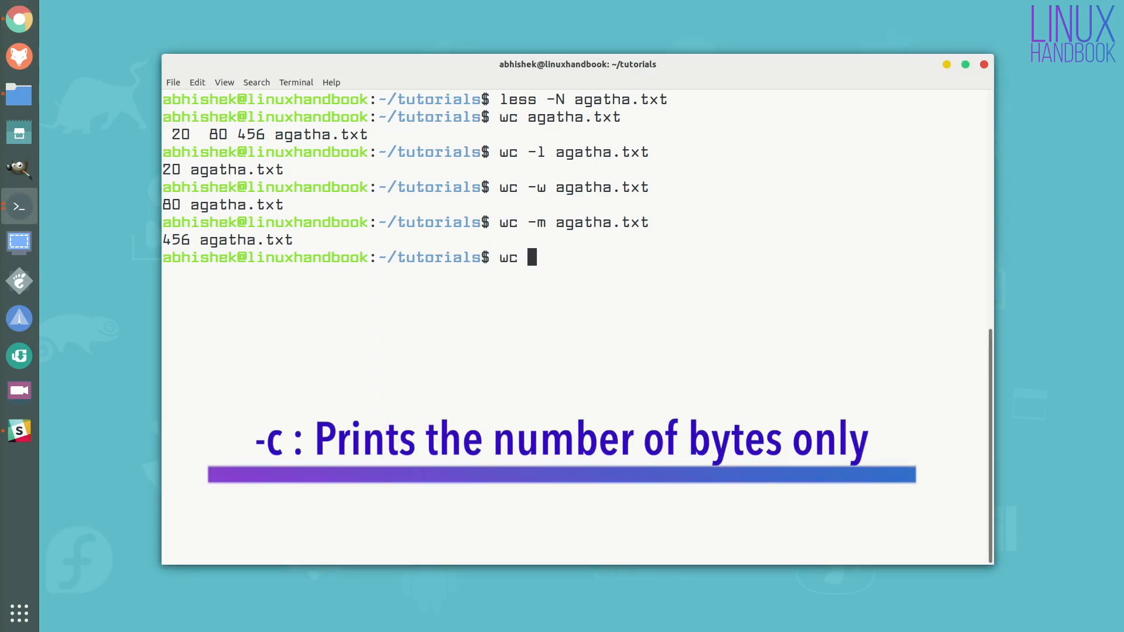
type("-c agatha.txt")
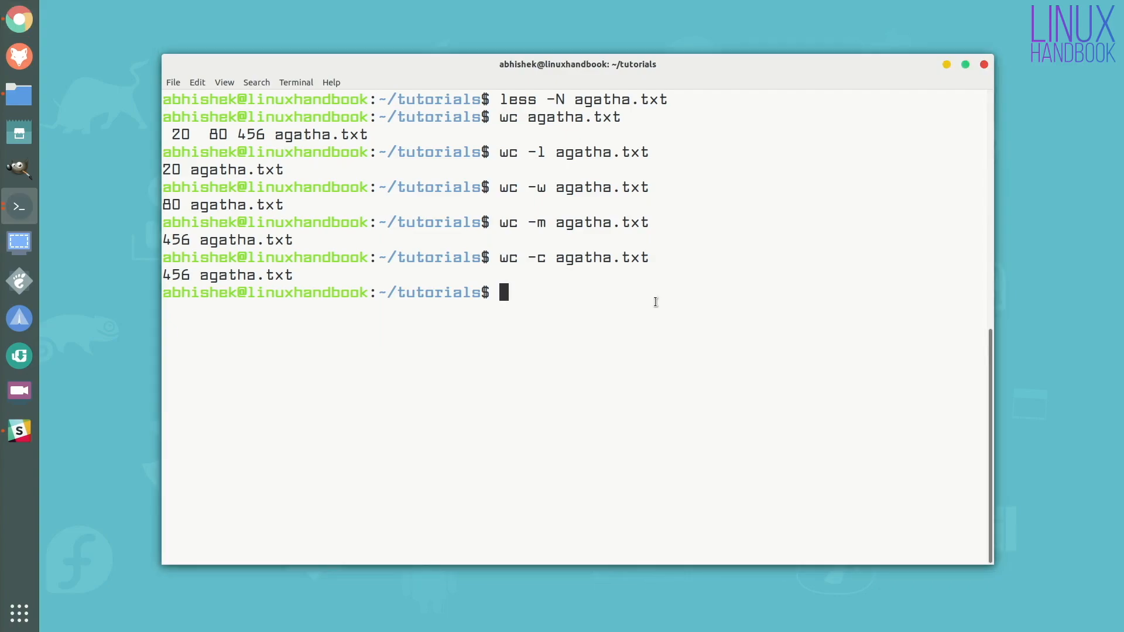
Run wc -L agatha.txt to show the longest line length, 31, and highlight it
type("wc")
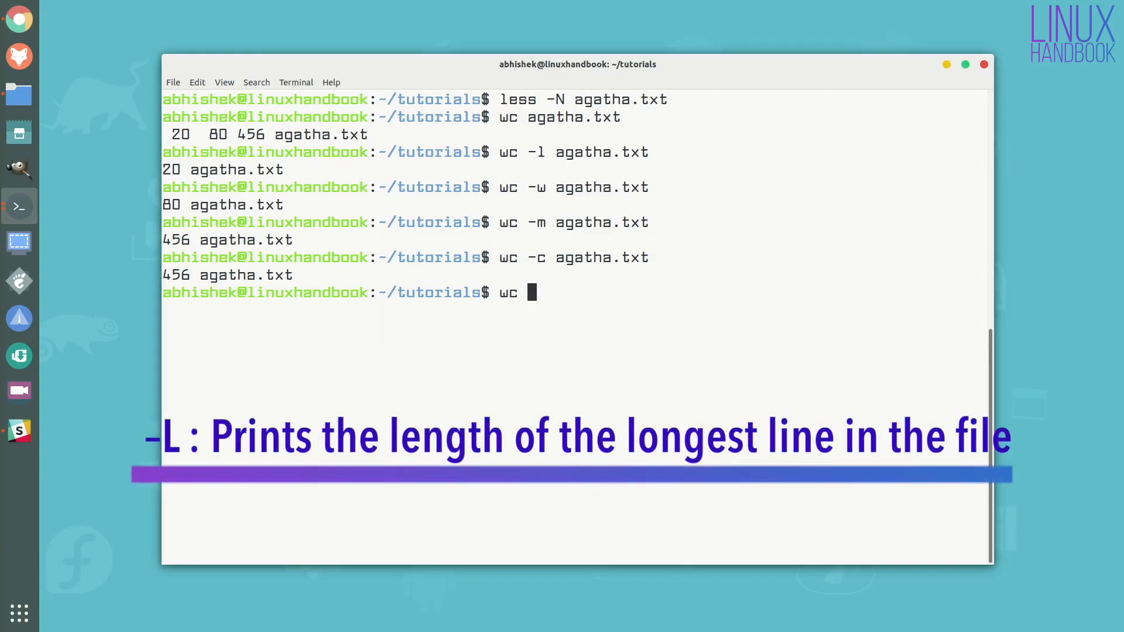
type("-L")
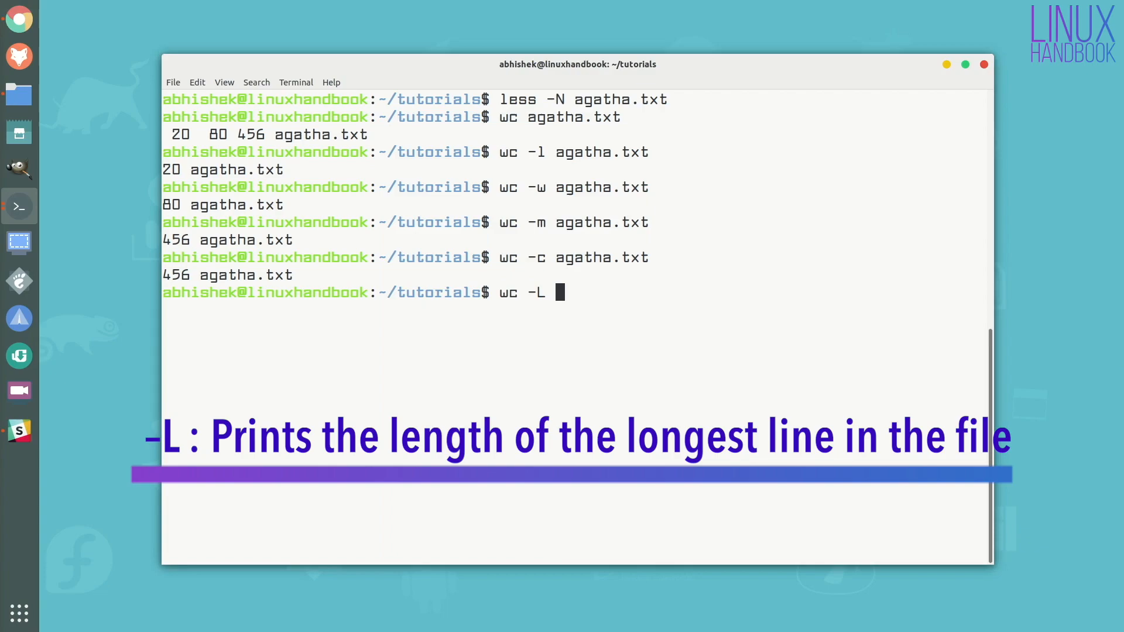
type("agatha.txt")
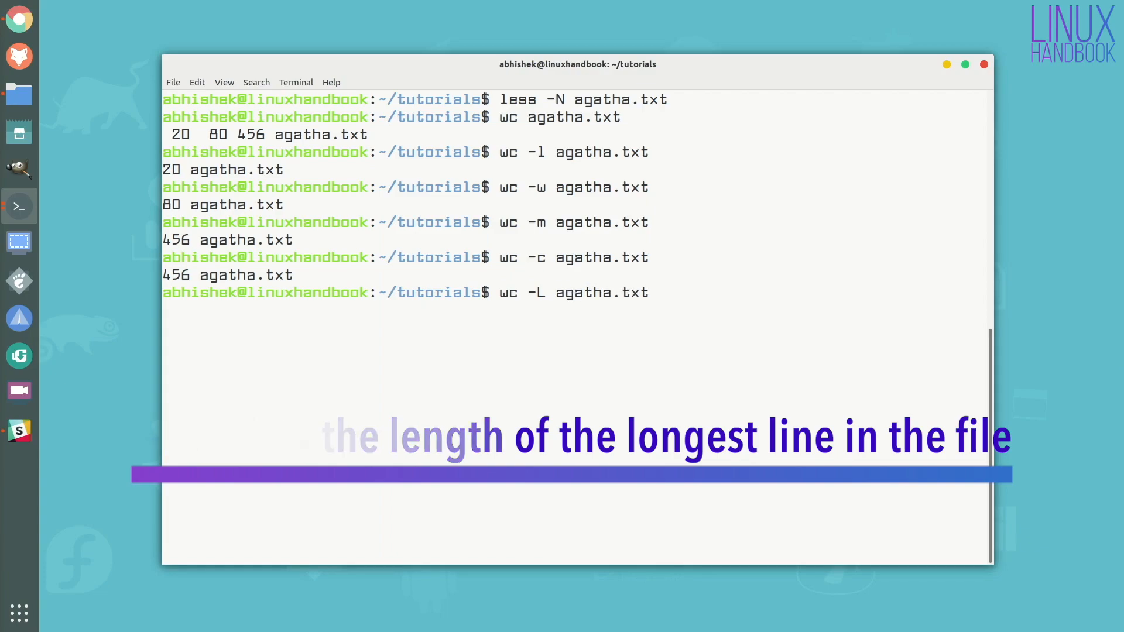
key("Return")
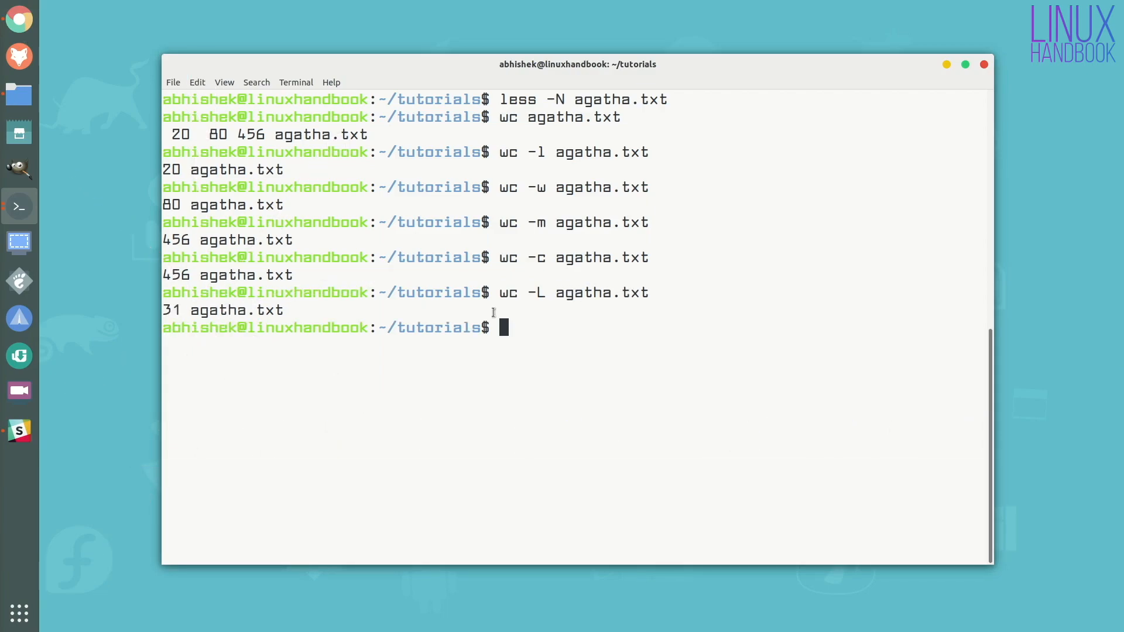
double_click(171, 309)
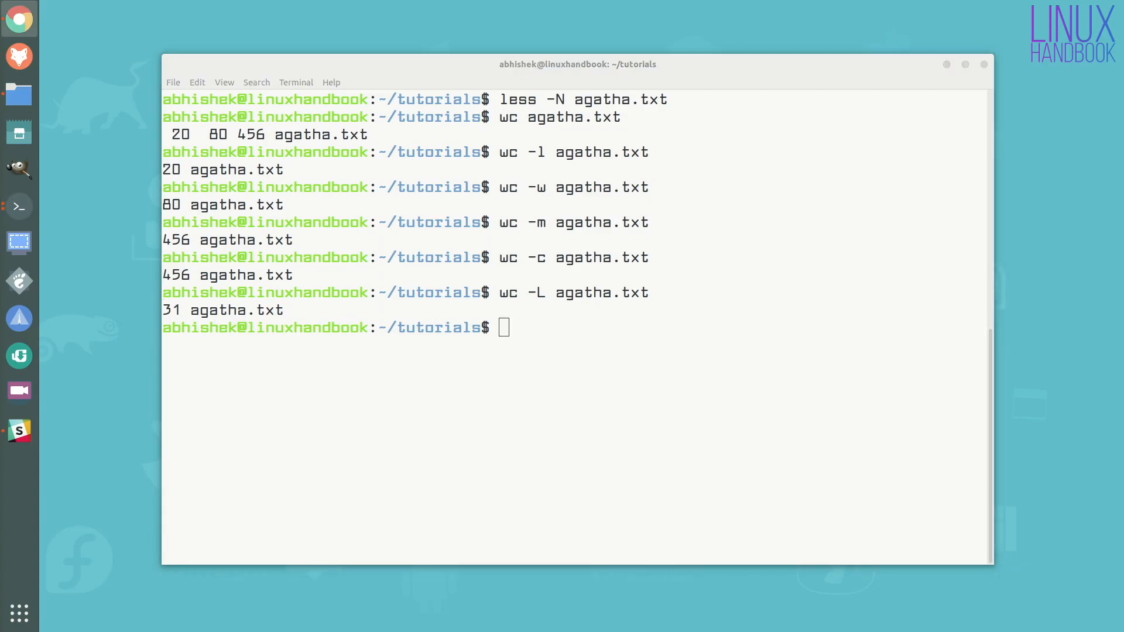
mouse_move(635, 357)
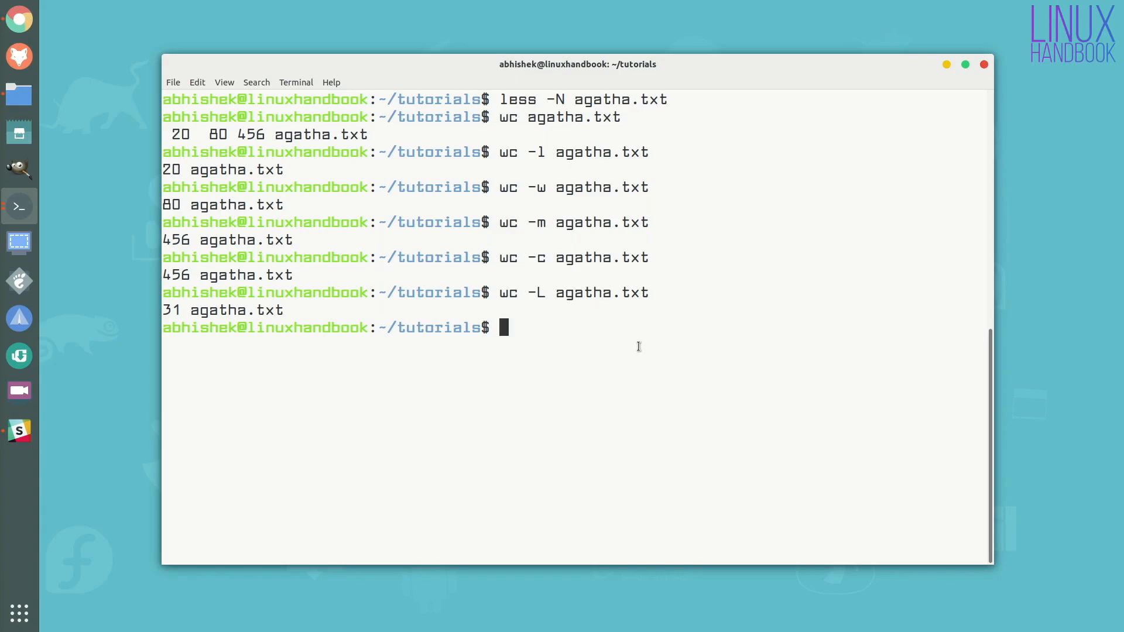
Run wc -l agatha.txt sherlock.txt giving 20, 12 and total 32, and highlight the total
type("wc")
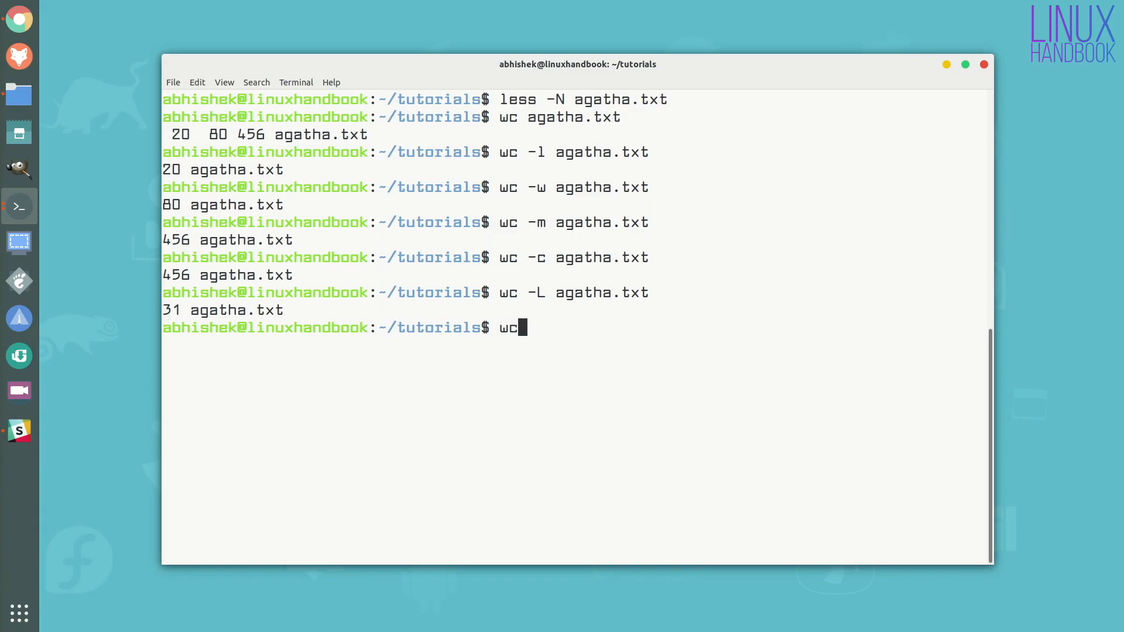
type("-l")
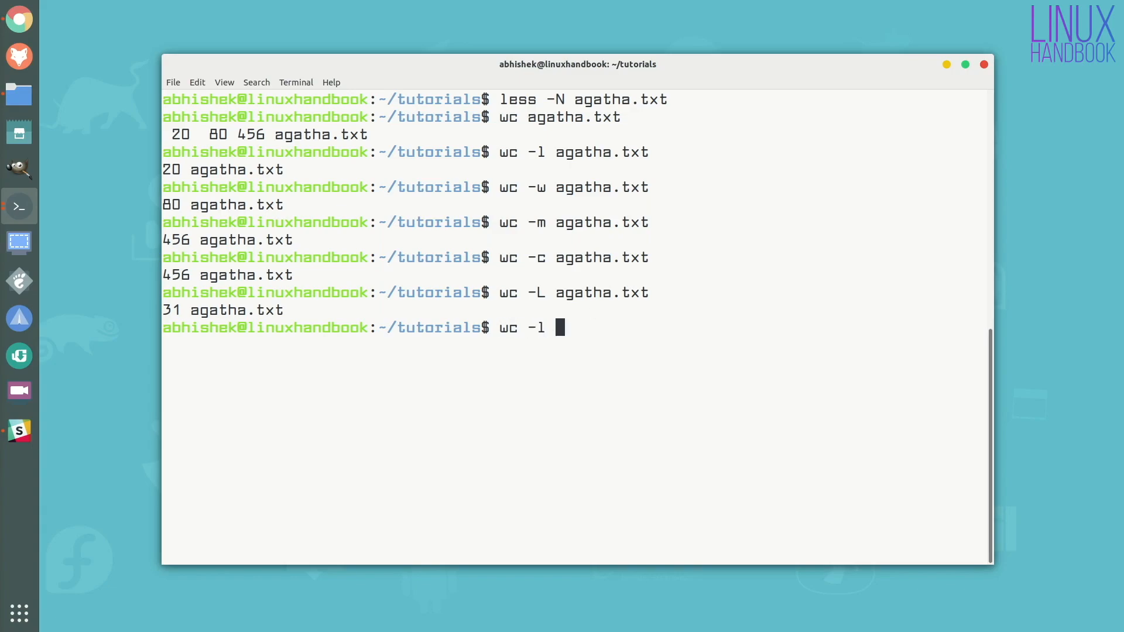
type("agatha.txt sherlock.txt")
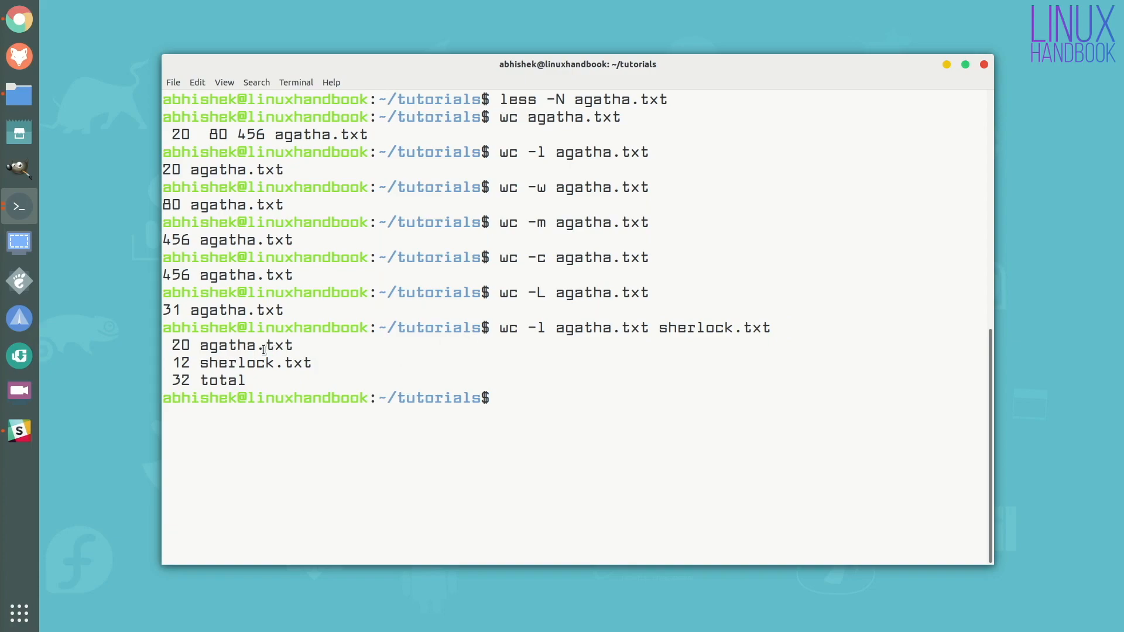
double_click(229, 344)
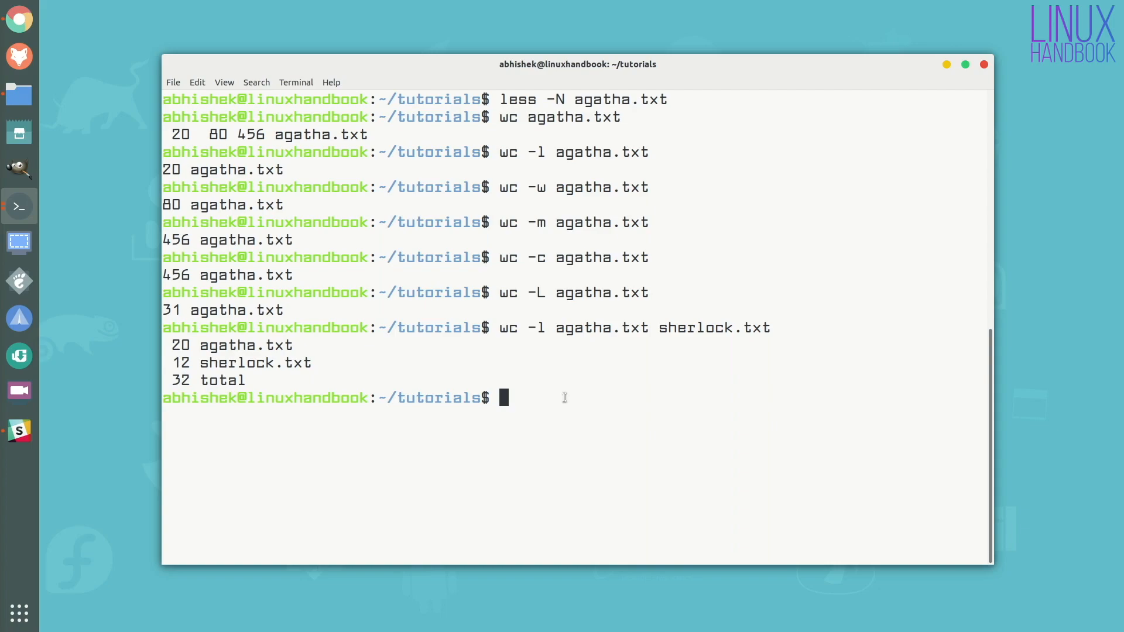
Pipe ls into wc -l to count the tutorials directory entries, printing 2
type("ls")
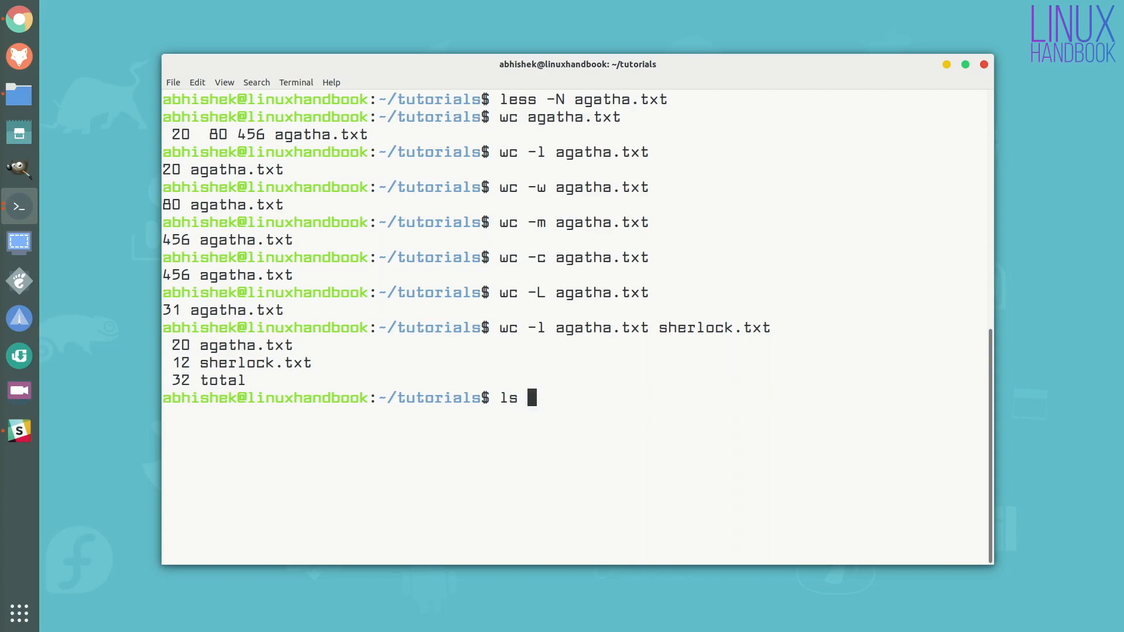
type("| wc -")
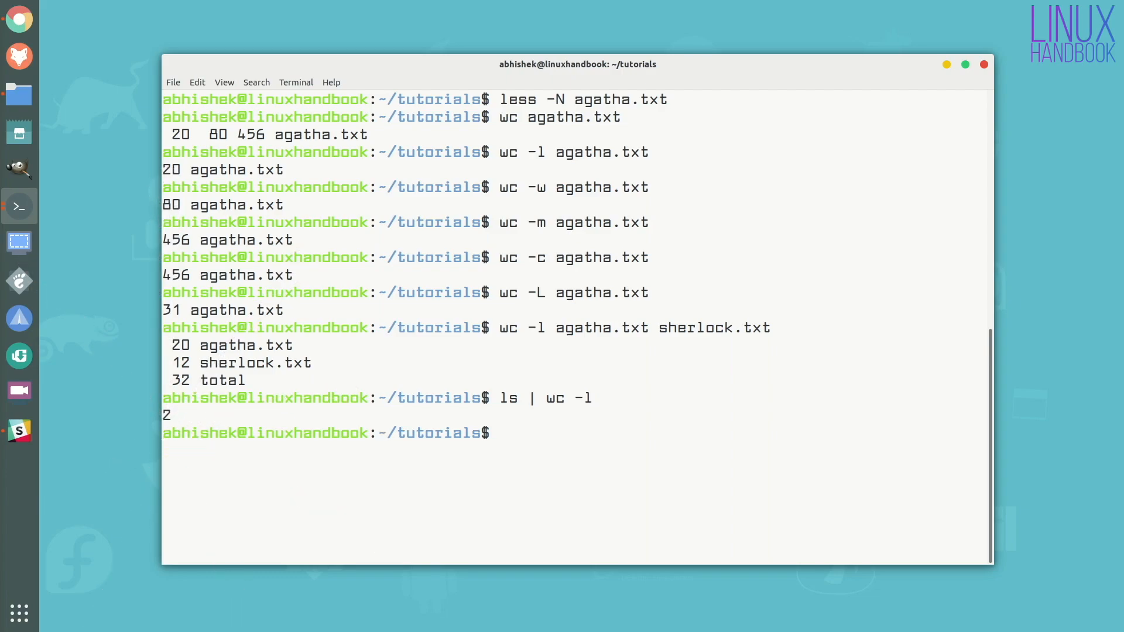
type("ls")
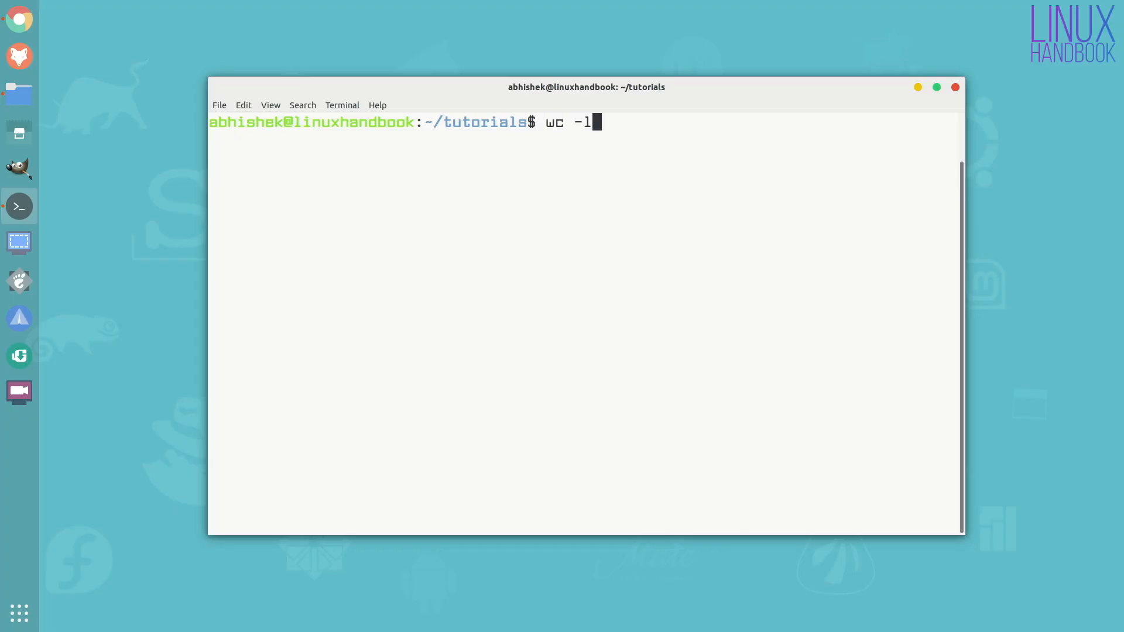
Run wc -l agatha.txt | cut -d ' ' -f 1 so only the number 20 prints
type("agatha.txt |")
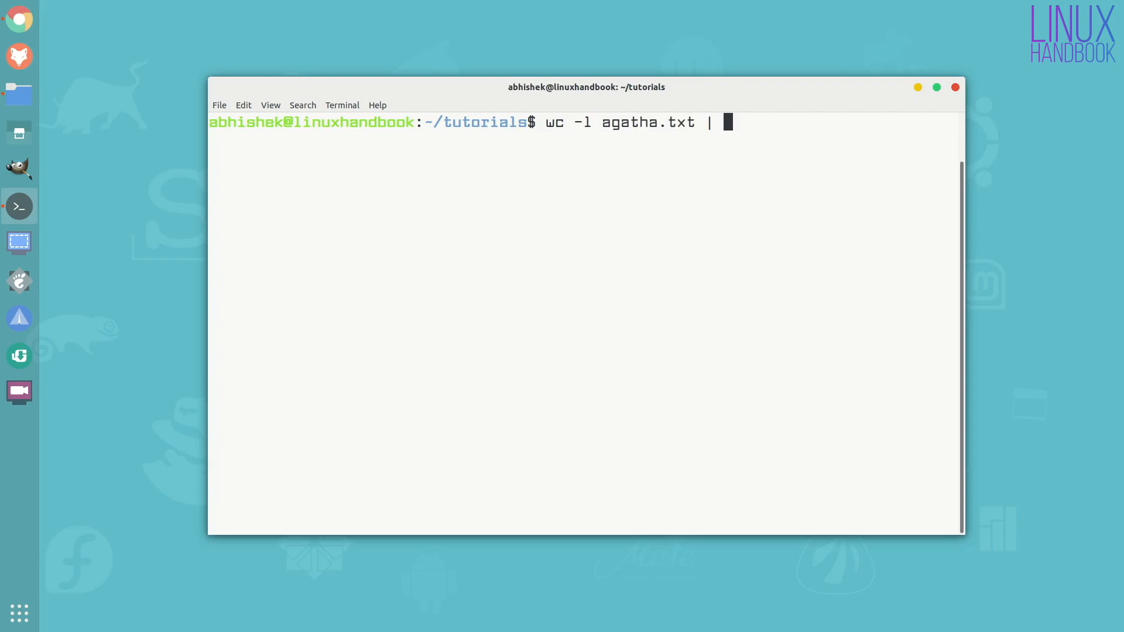
type("cut")
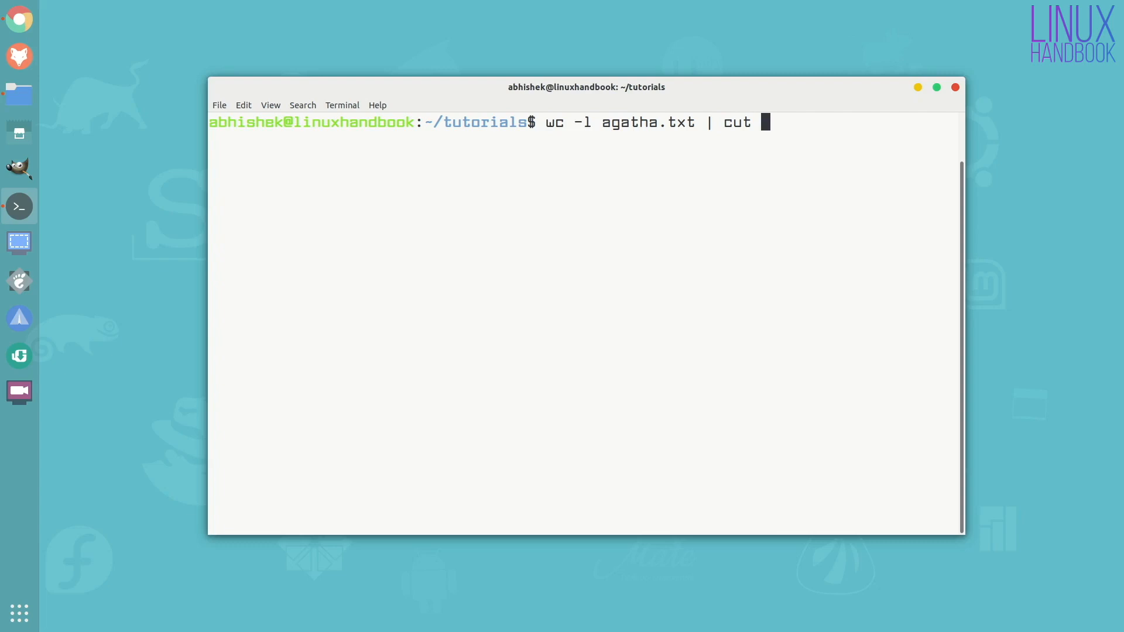
type("-d")
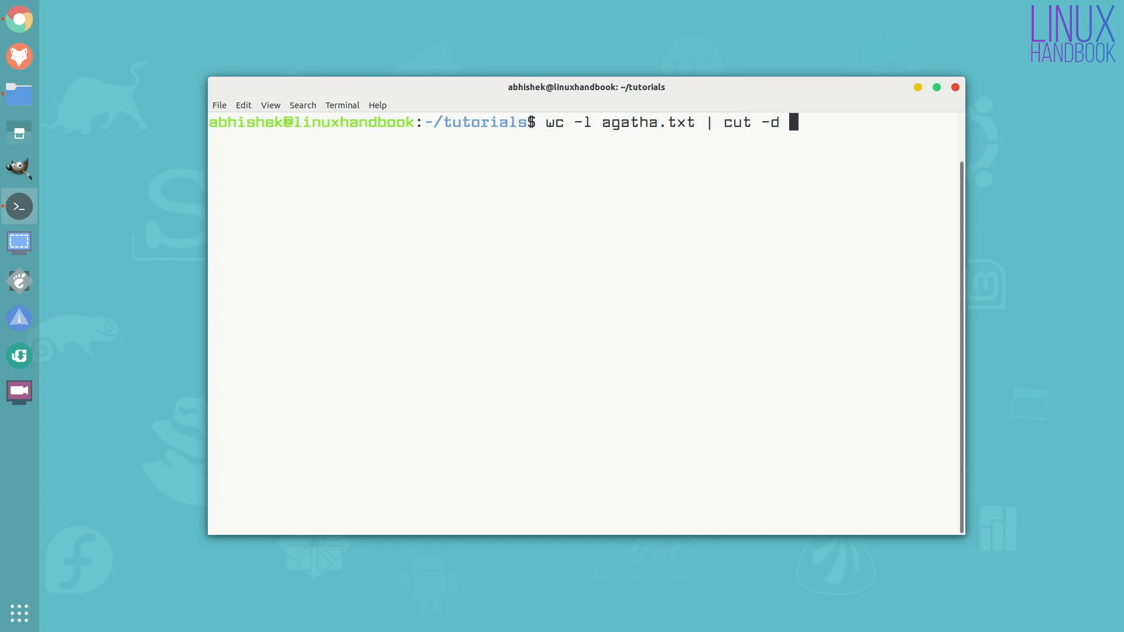
type("'")
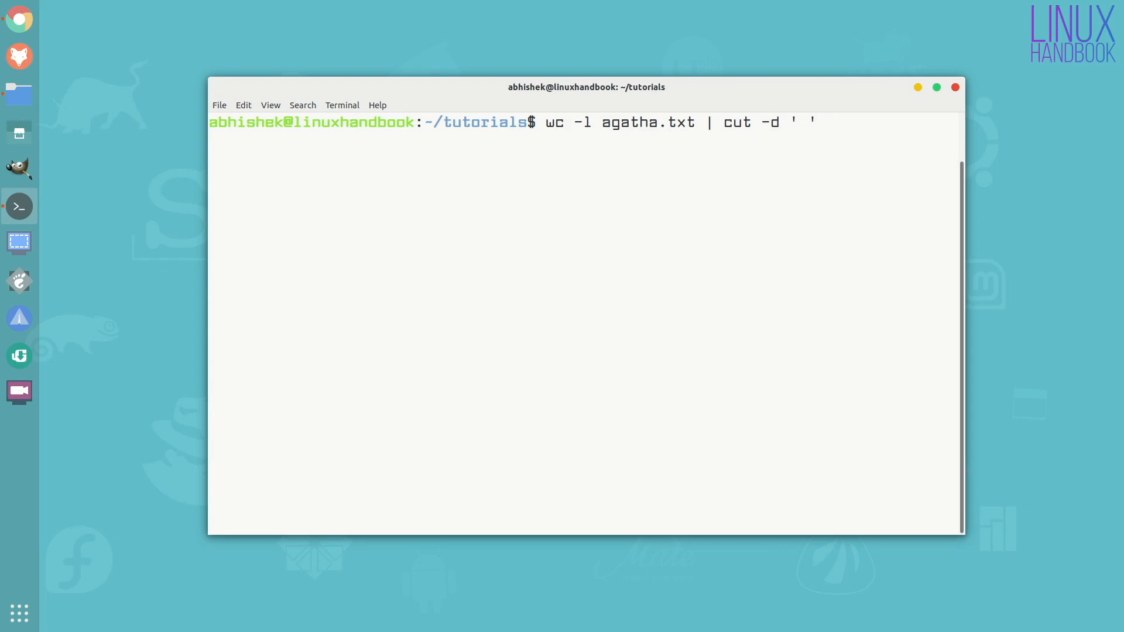
type("-f 1")
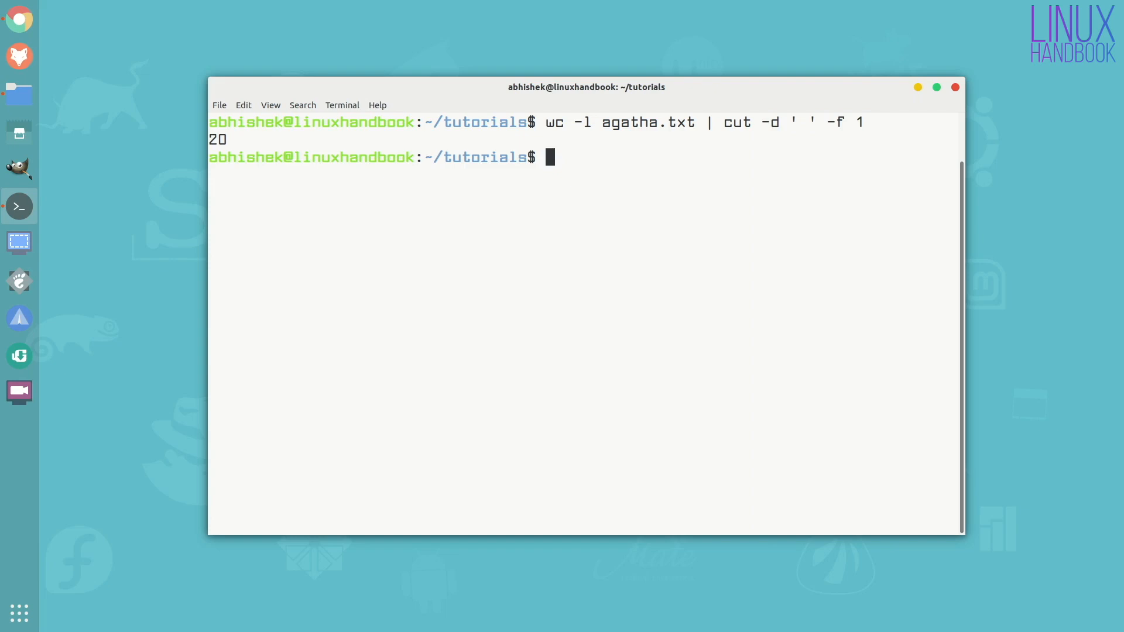
Enter wc -l < agatha.txt to count lines reading the file as input
type("wc -l")
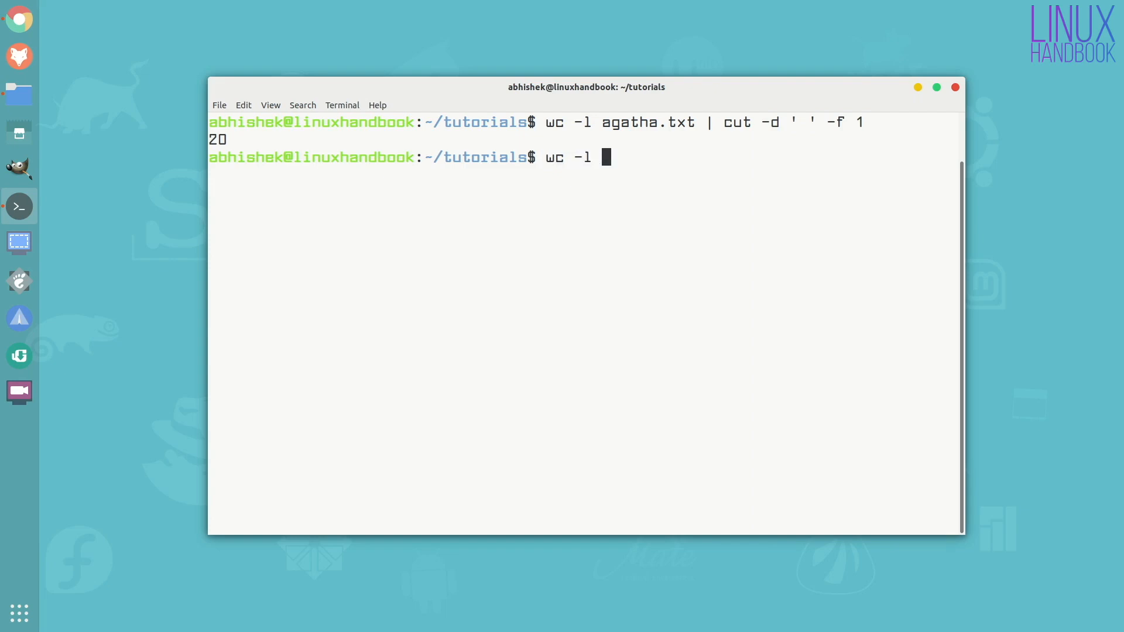
type("< agatha.txt")
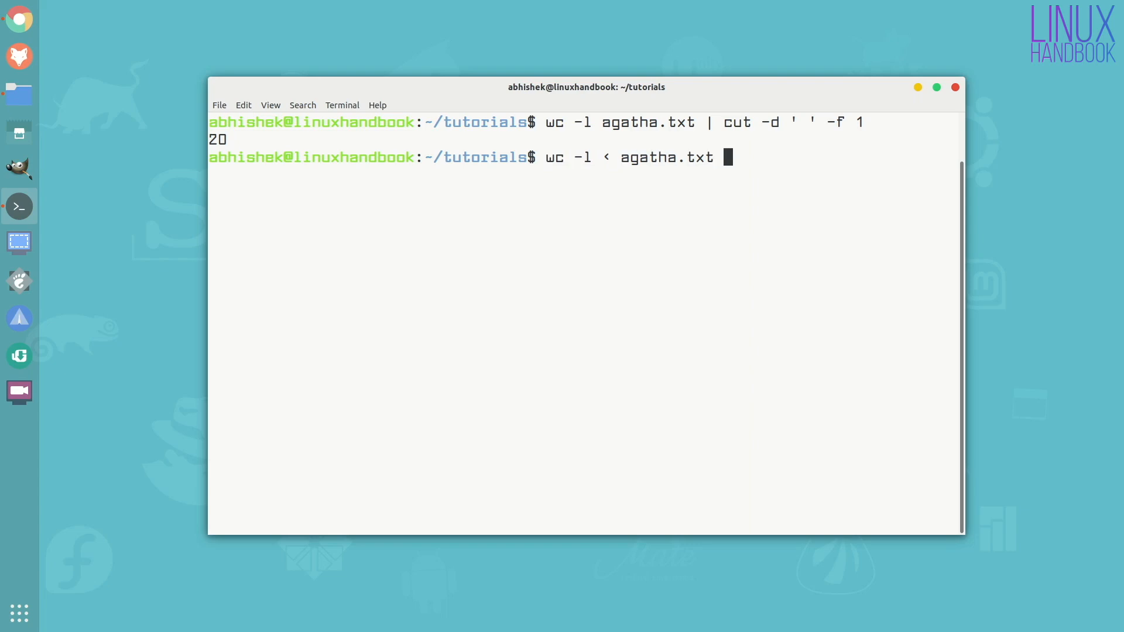